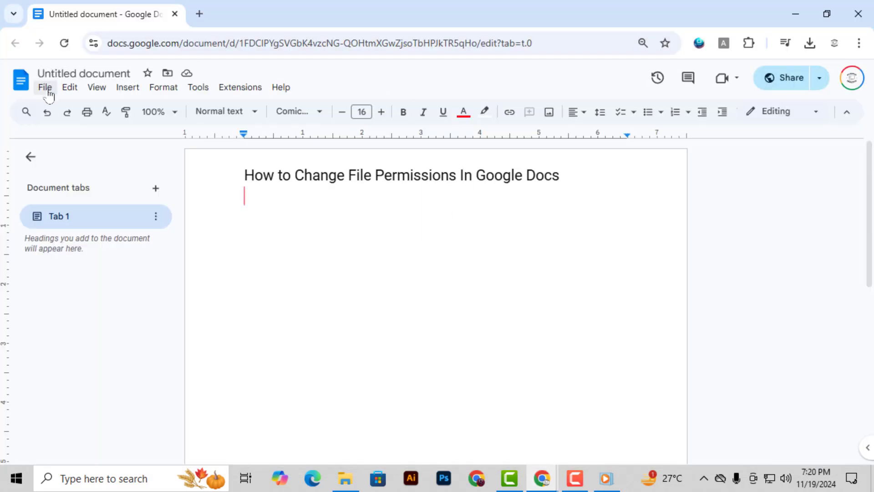
mouse_move(271, 189)
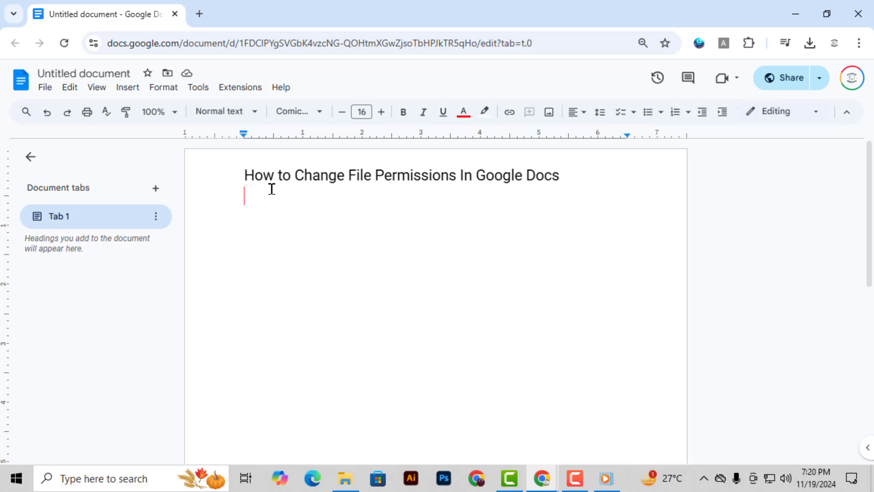
mouse_move(150, 167)
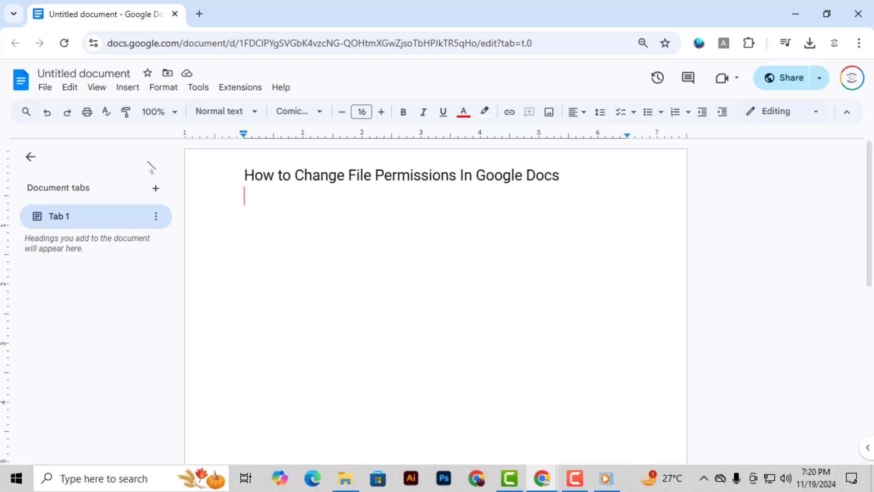
mouse_move(44, 87)
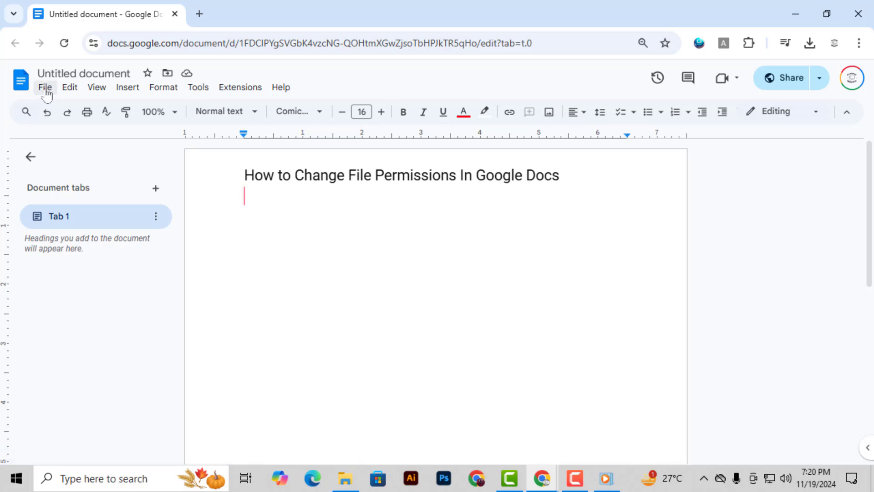
Choose File > Share > Share with others for the untitled document.
click(45, 87)
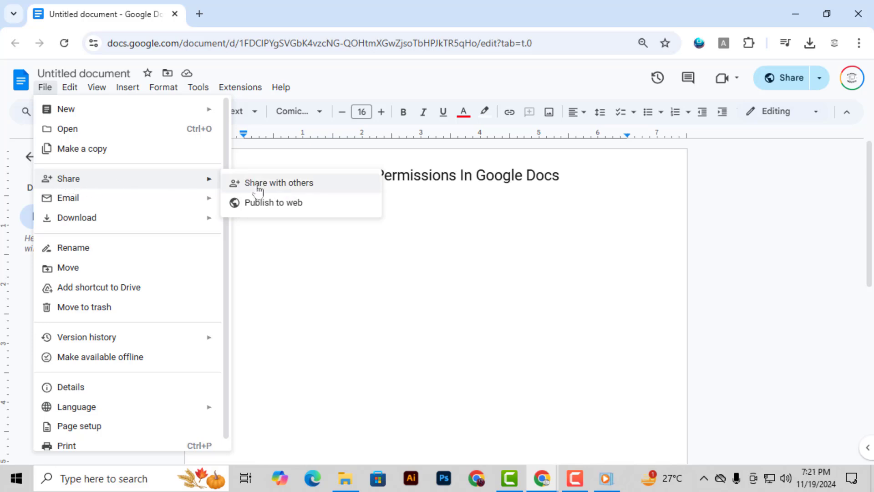
click(278, 182)
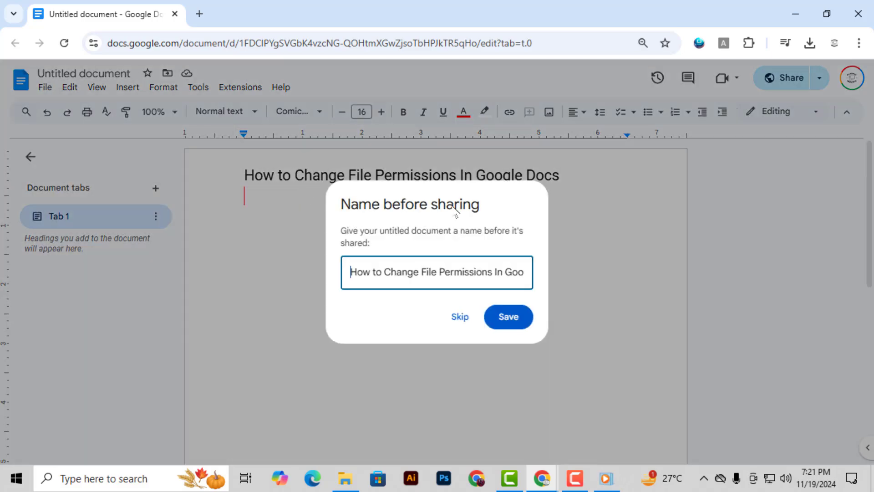
Skip naming the document and go straight to the Share dialog.
click(506, 315)
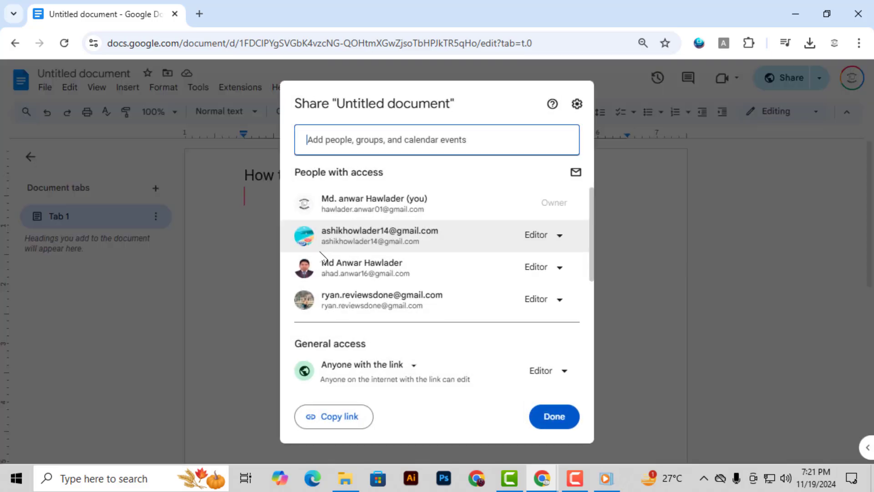
mouse_move(403, 296)
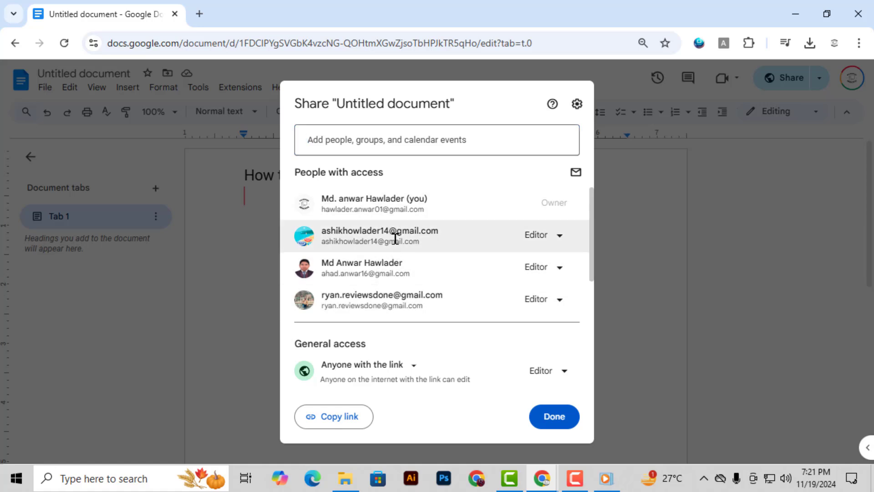
mouse_move(457, 252)
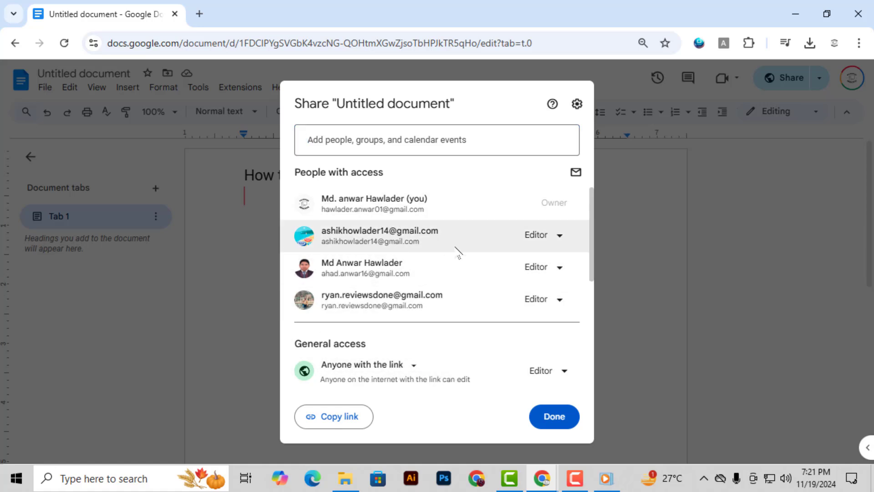
mouse_move(397, 373)
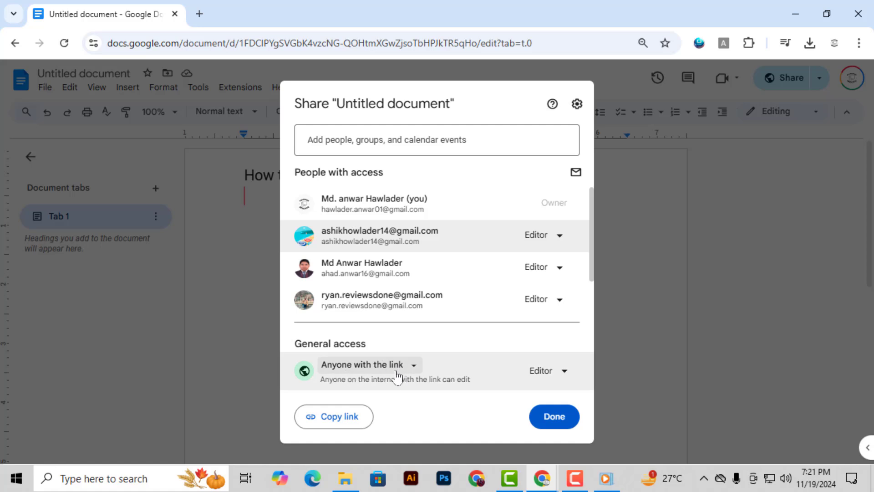
Set general access to 'Anyone with the link' as Editor and close with Done.
click(367, 364)
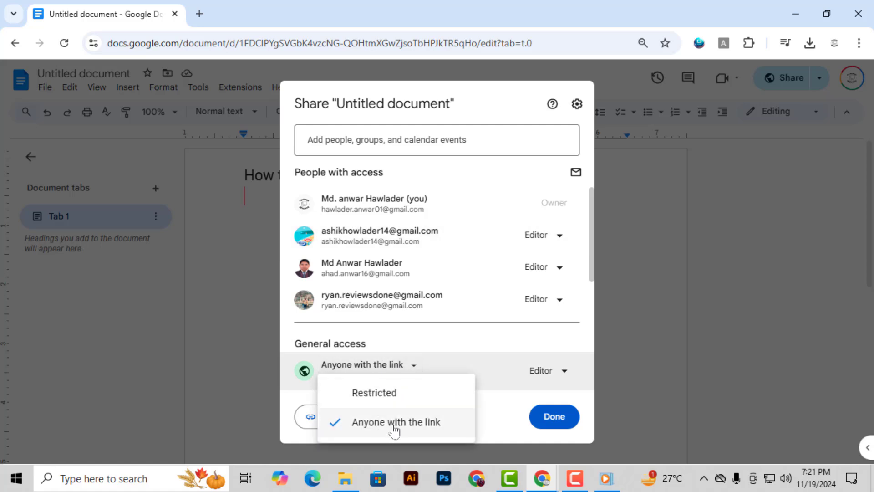
click(396, 421)
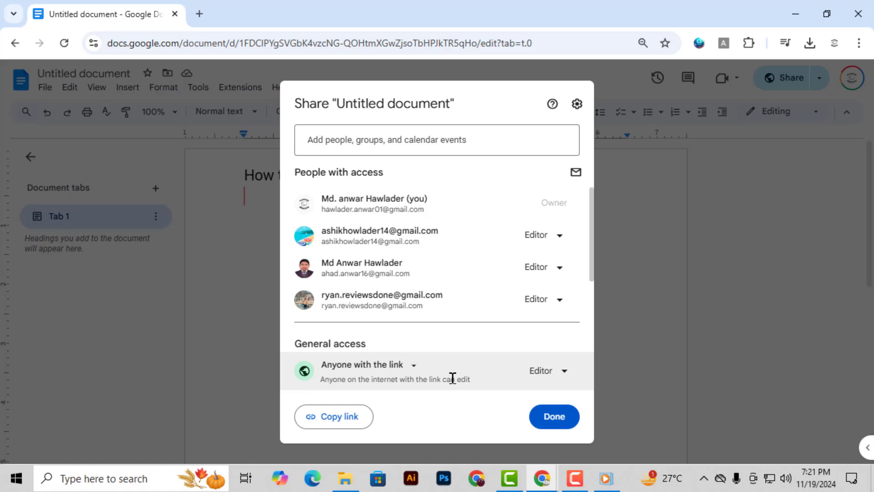
mouse_move(419, 380)
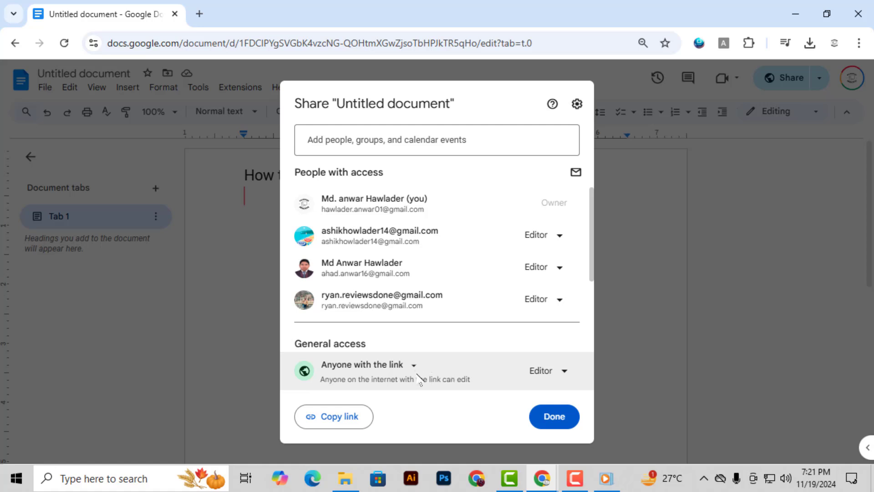
click(541, 235)
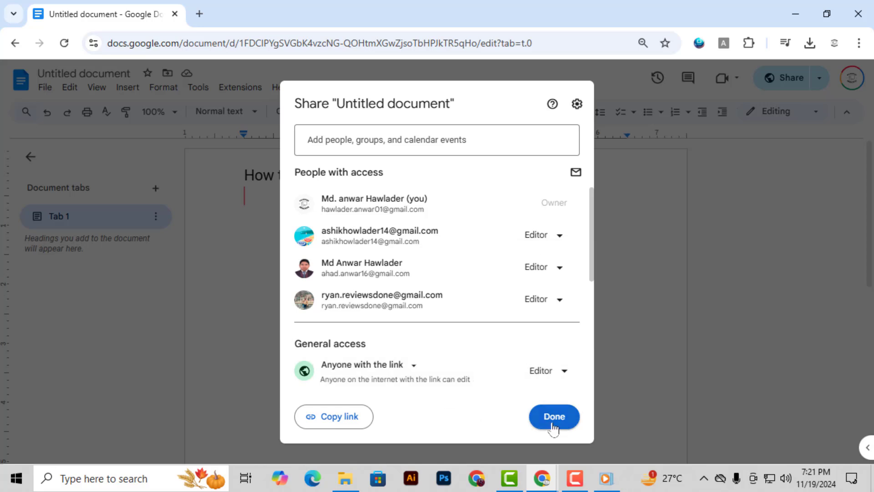
click(553, 417)
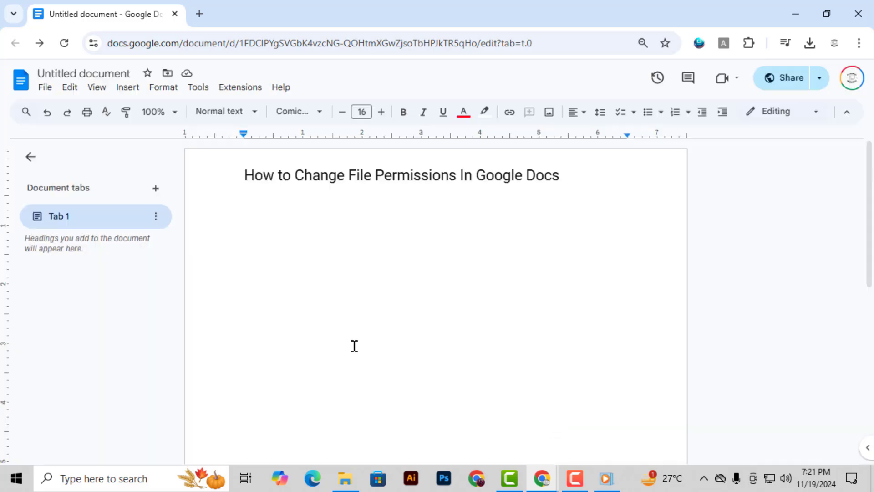